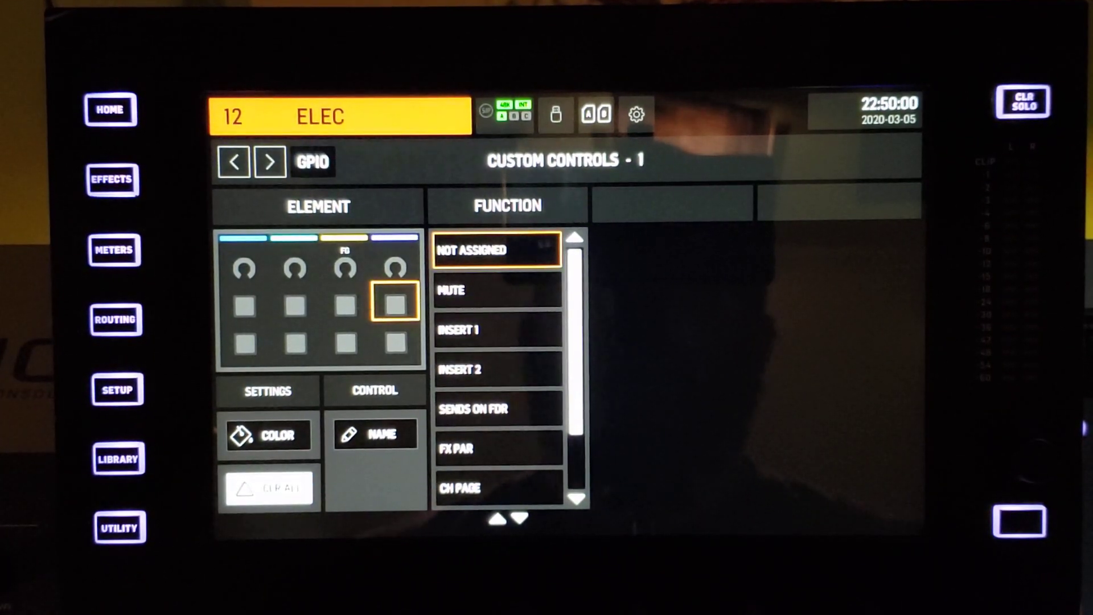
# Give the first encoder the Fader function and browse its channel list
pyautogui.click(244, 267)
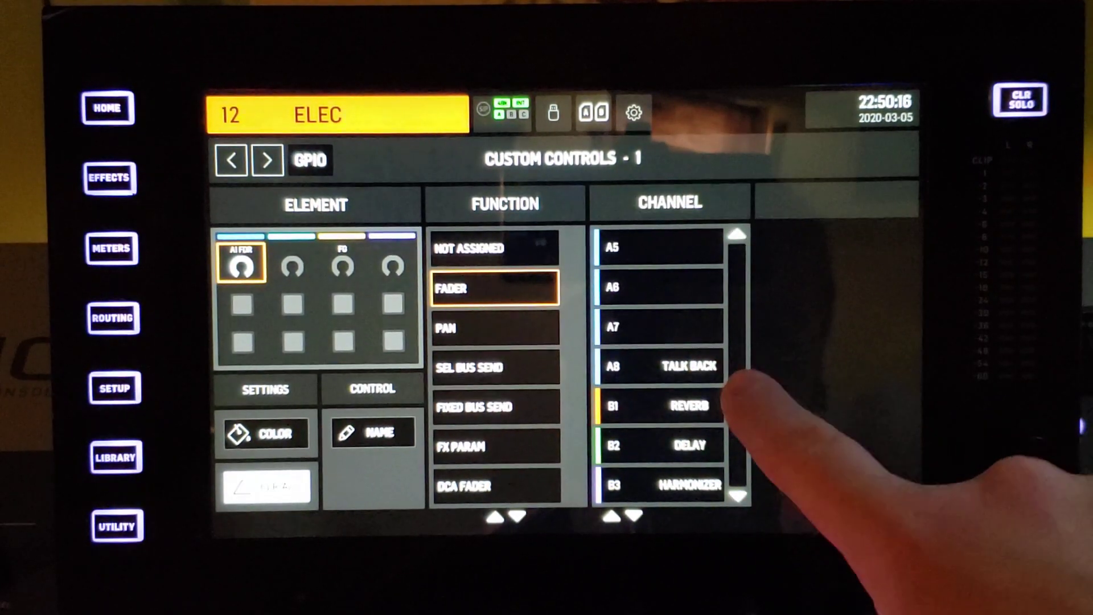
pyautogui.scroll(-3)
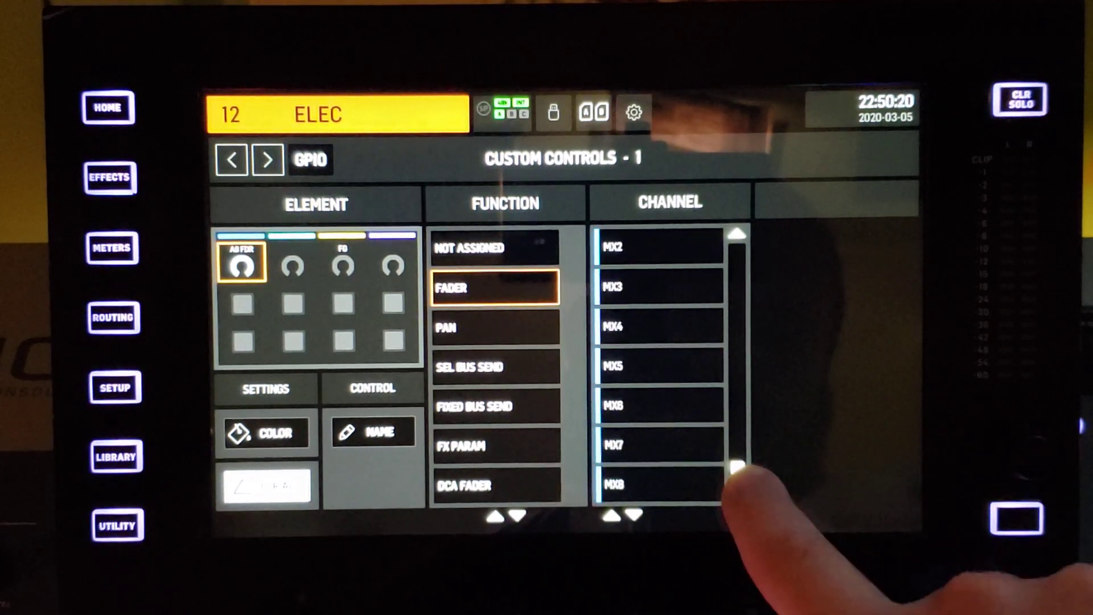
pyautogui.click(737, 474)
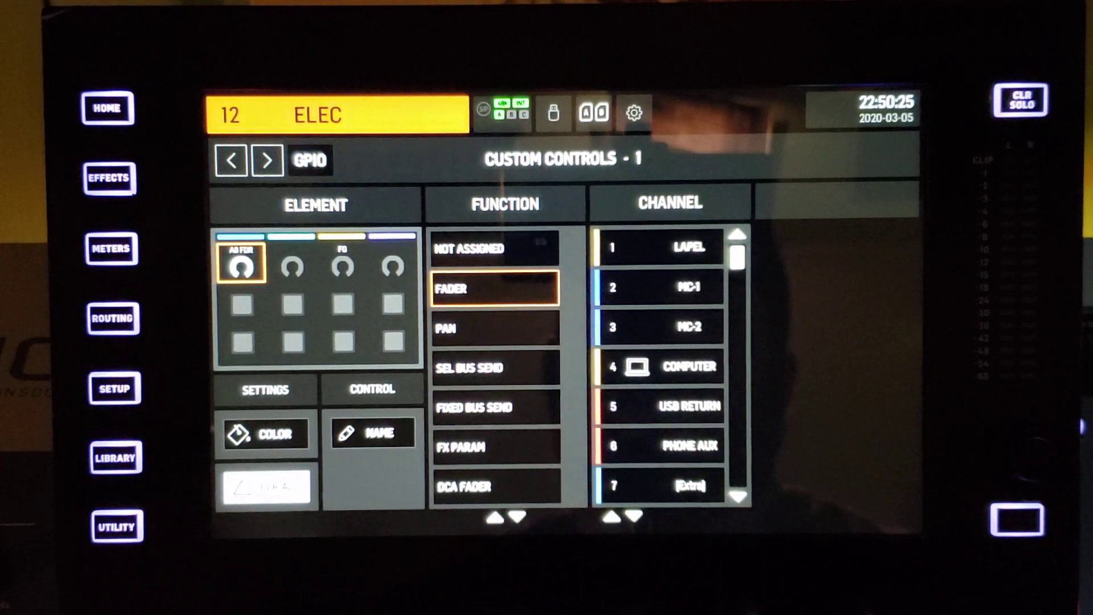
# Try Pan on channel 4 COMPUTER, add a custom name, then reset the function to Not Assigned
pyautogui.click(494, 328)
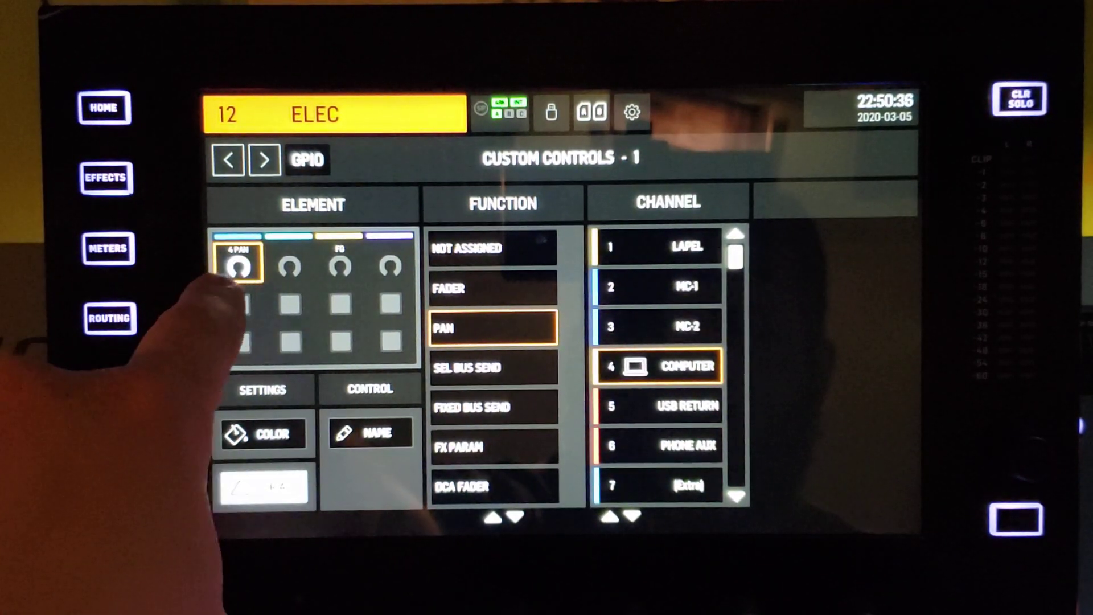
pyautogui.click(377, 432)
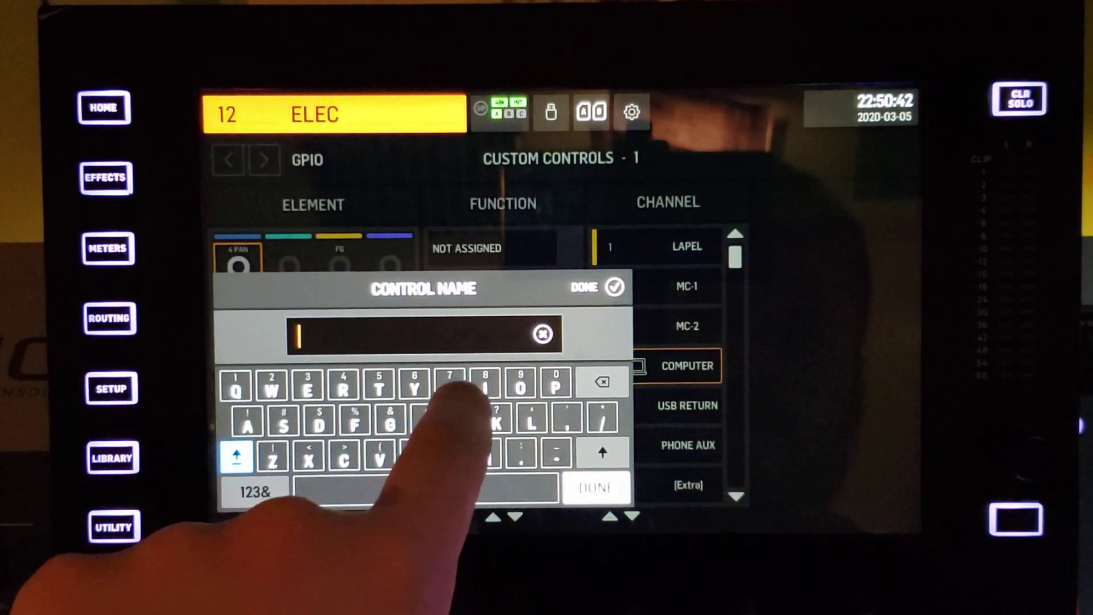
pyautogui.click(613, 287)
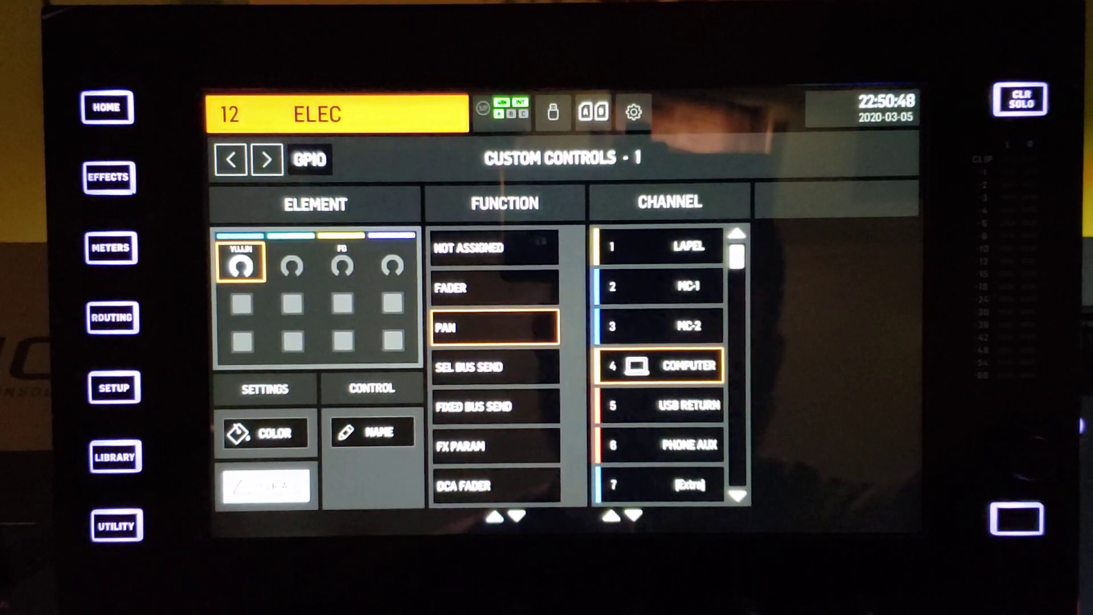
pyautogui.click(493, 250)
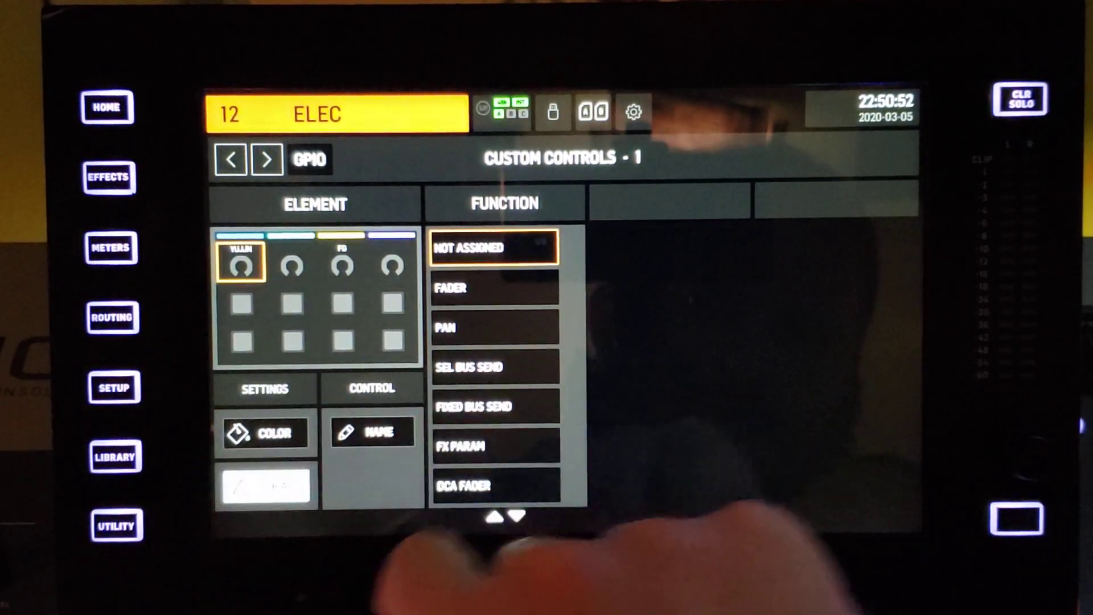
# Try Selected Bus Send to B1 and B2, then switch to Fixed Bus Send from channel 4 COMPUTER to B1 REVERB
pyautogui.click(493, 368)
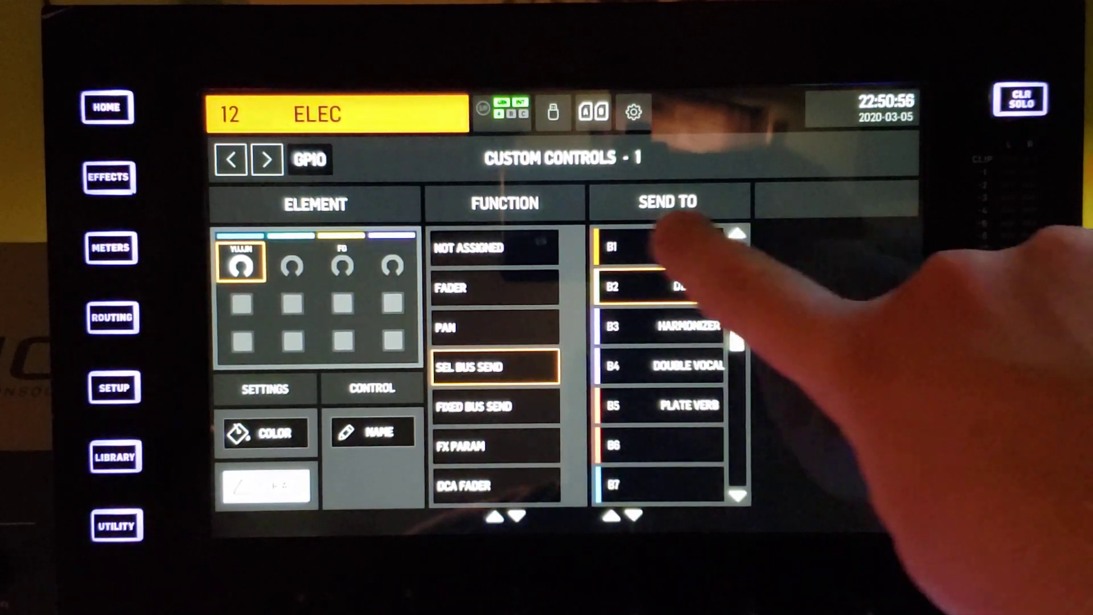
pyautogui.click(651, 247)
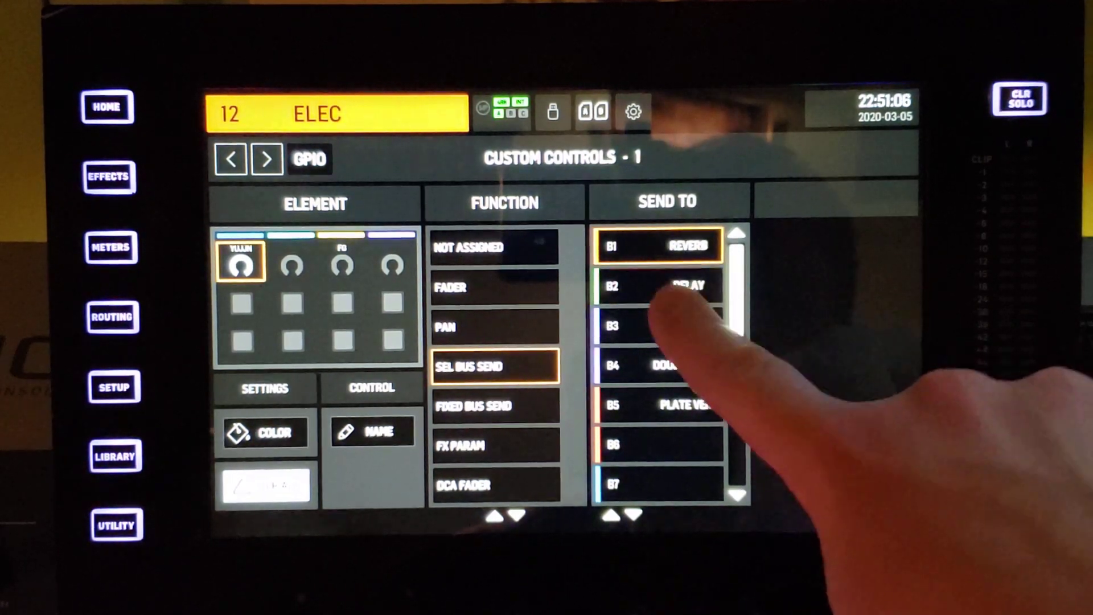
pyautogui.click(657, 285)
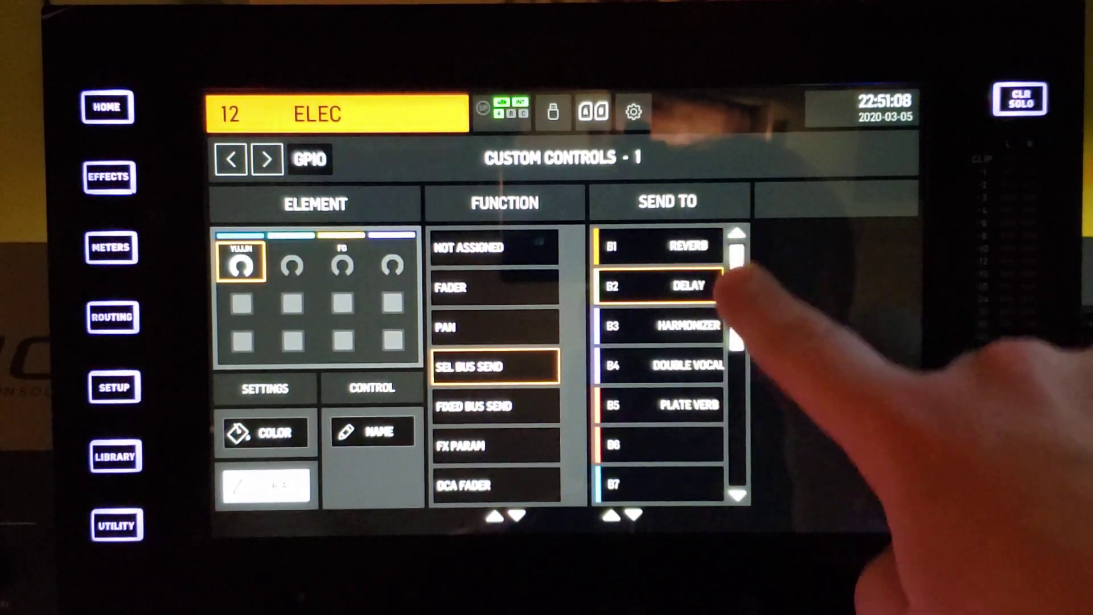
pyautogui.click(659, 285)
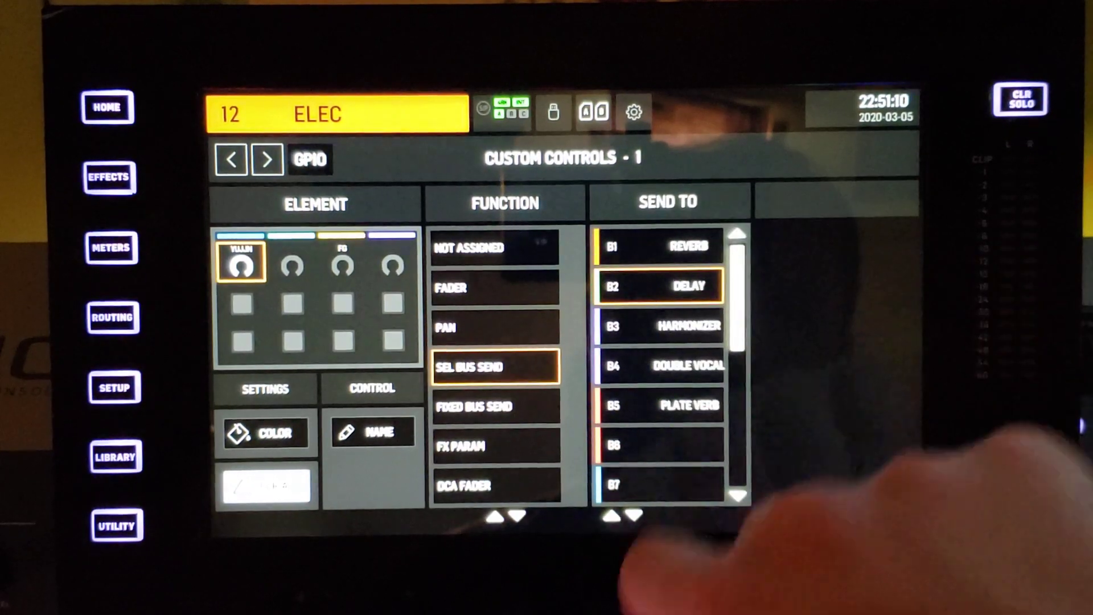
pyautogui.click(494, 407)
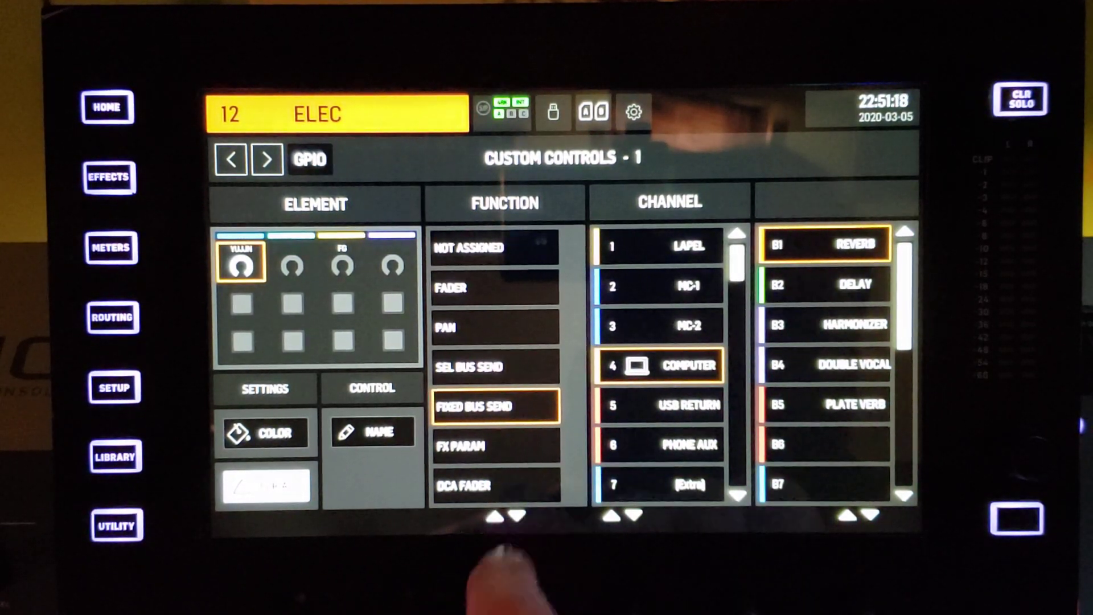
# Try FX Param on 4 Stereo Delay time, then select the first button for Insert 1 on channel 9 AES MIC
pyautogui.click(495, 447)
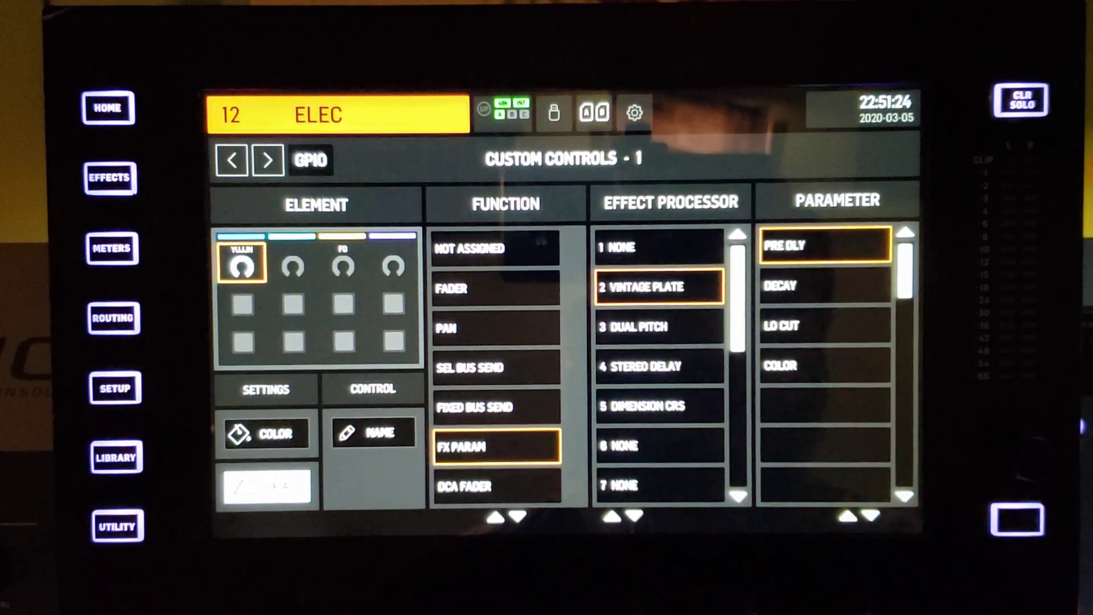
pyautogui.click(660, 366)
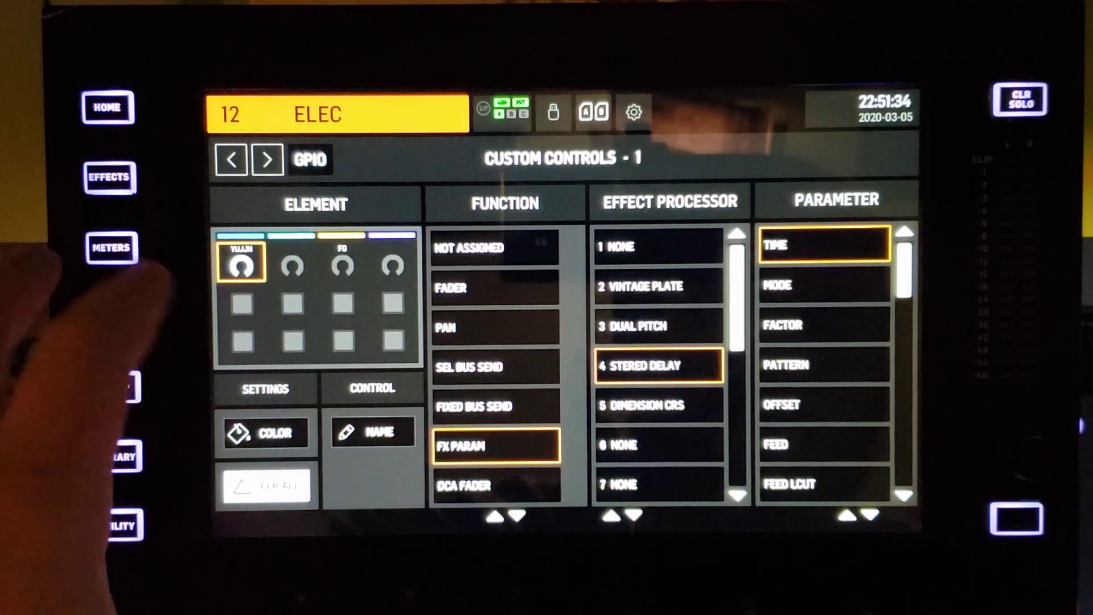
pyautogui.click(497, 485)
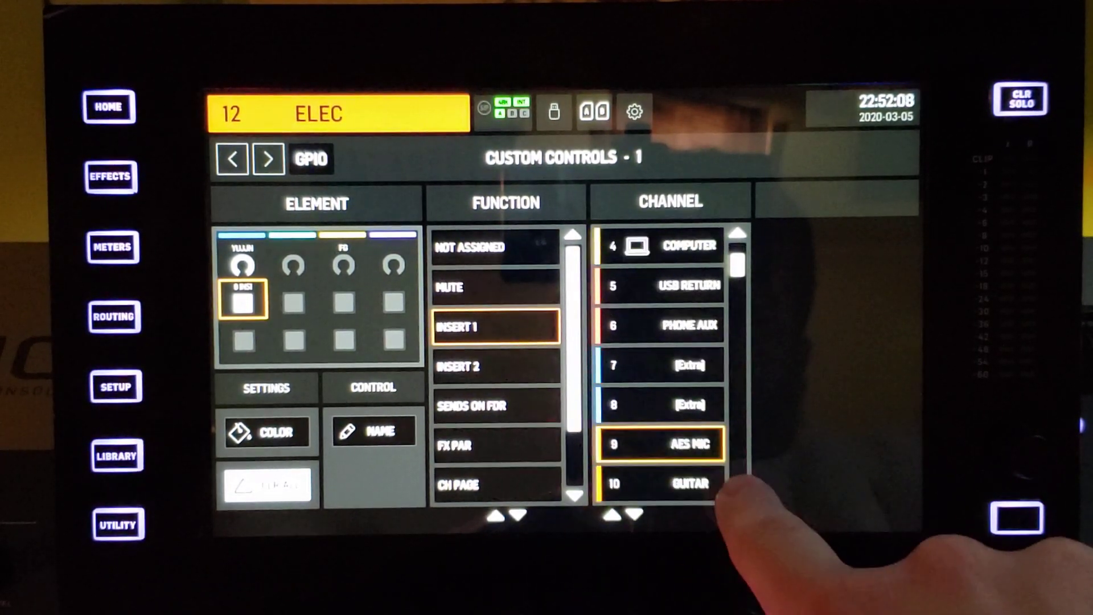
# Target channel 10 GUITAR, try Insert 2 and Sends on Fader, then choose CH Page Dynamics
pyautogui.click(659, 484)
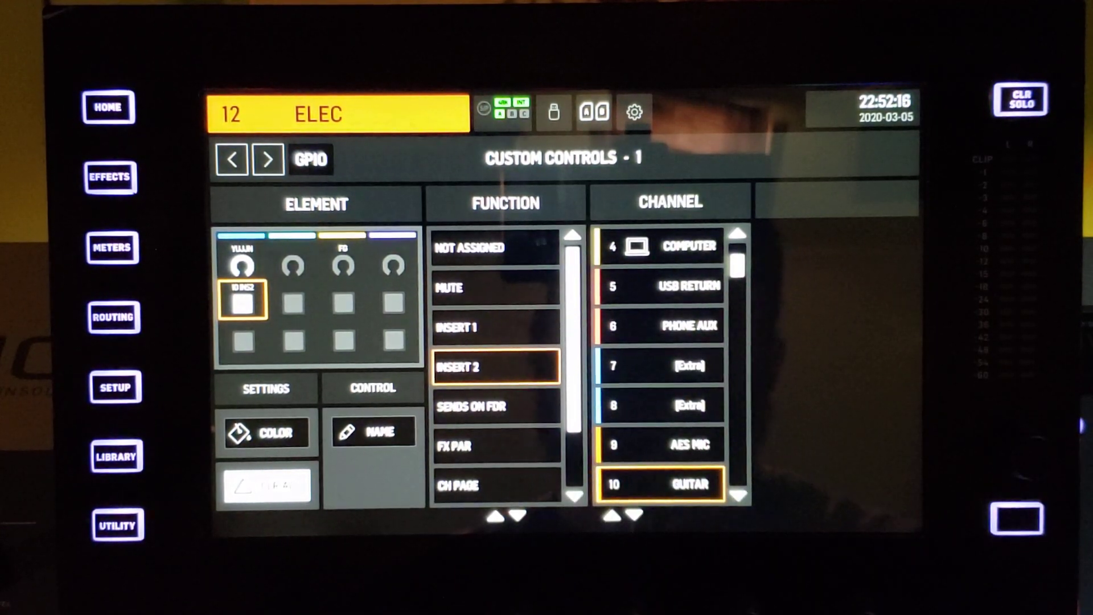
pyautogui.click(495, 405)
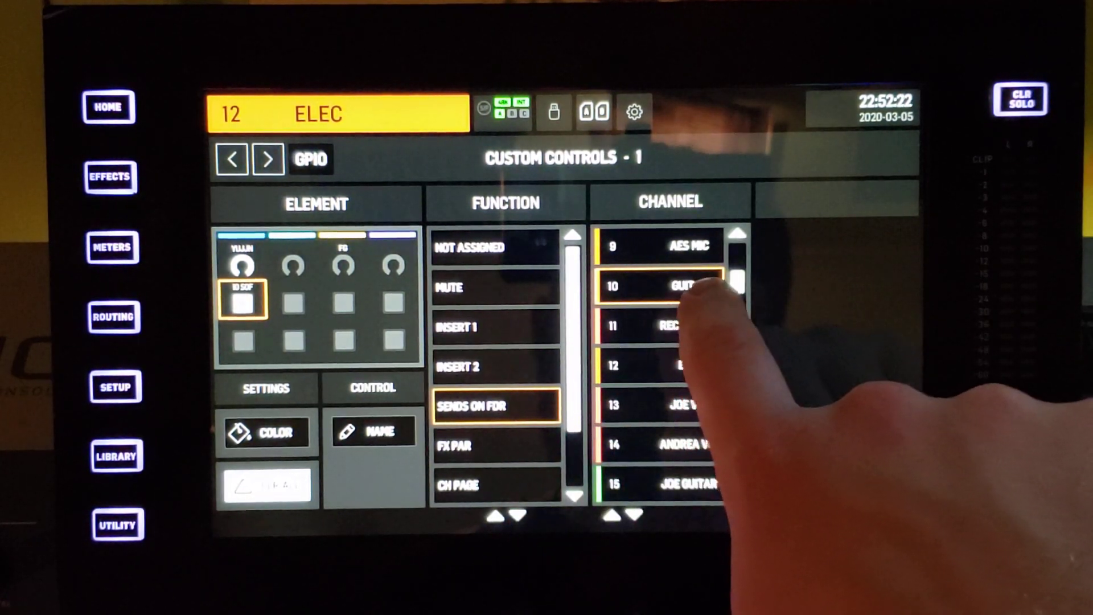
pyautogui.click(660, 286)
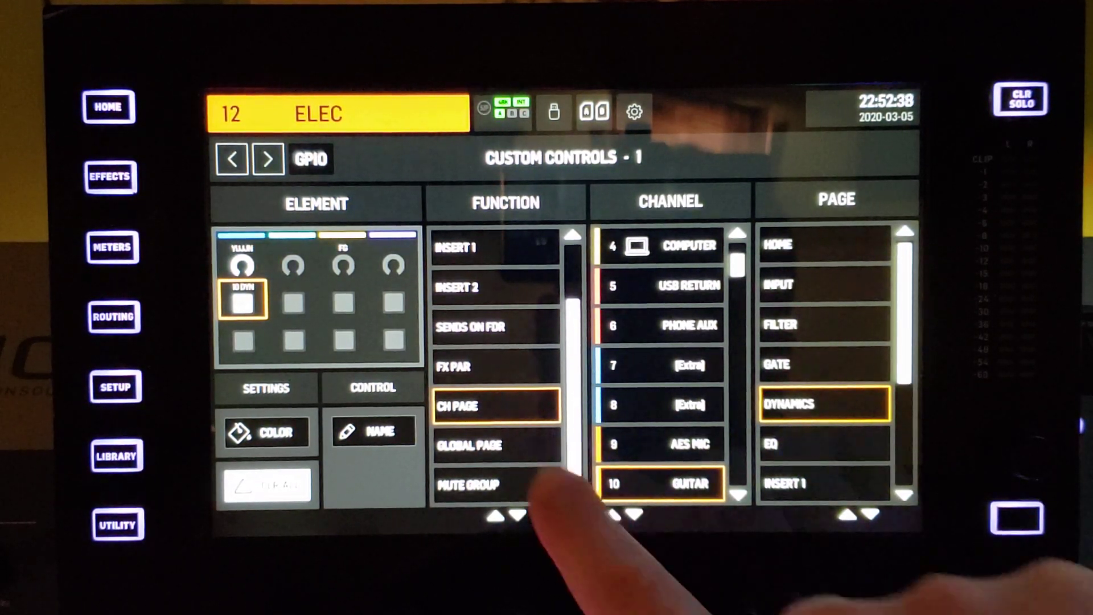
# Try Global Page with Meters and Output Routing, then set Mute Group 3 MGRP.3
pyautogui.click(108, 107)
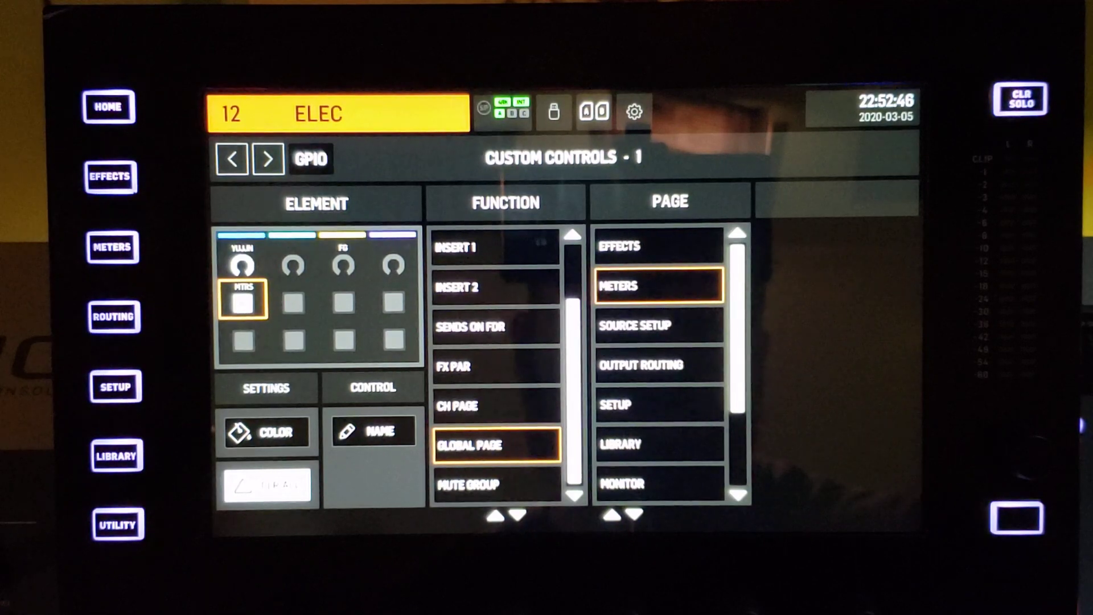
pyautogui.click(113, 246)
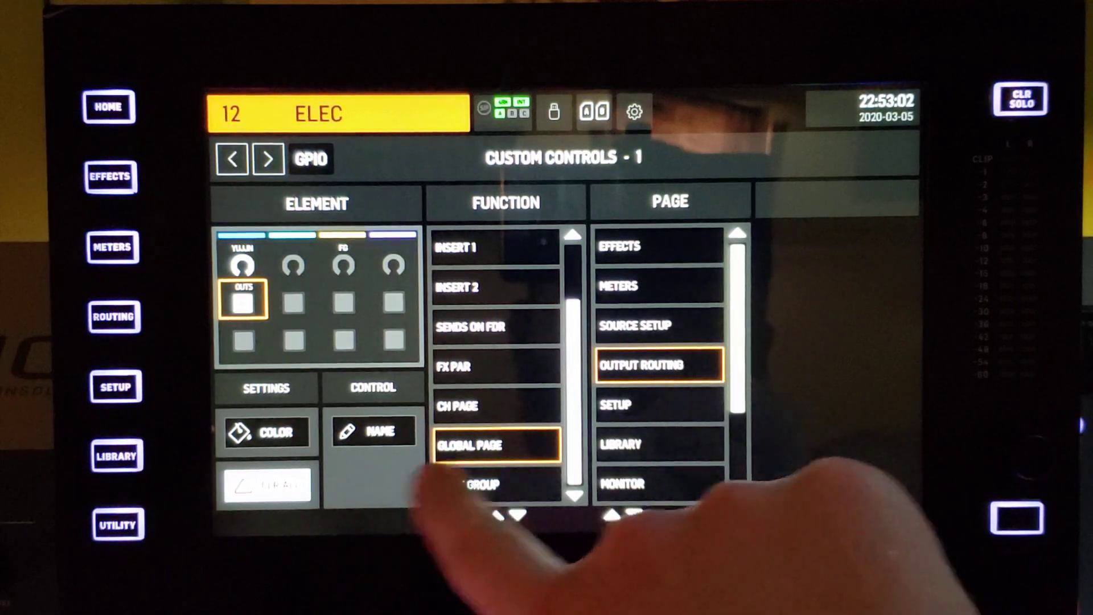
pyautogui.click(496, 484)
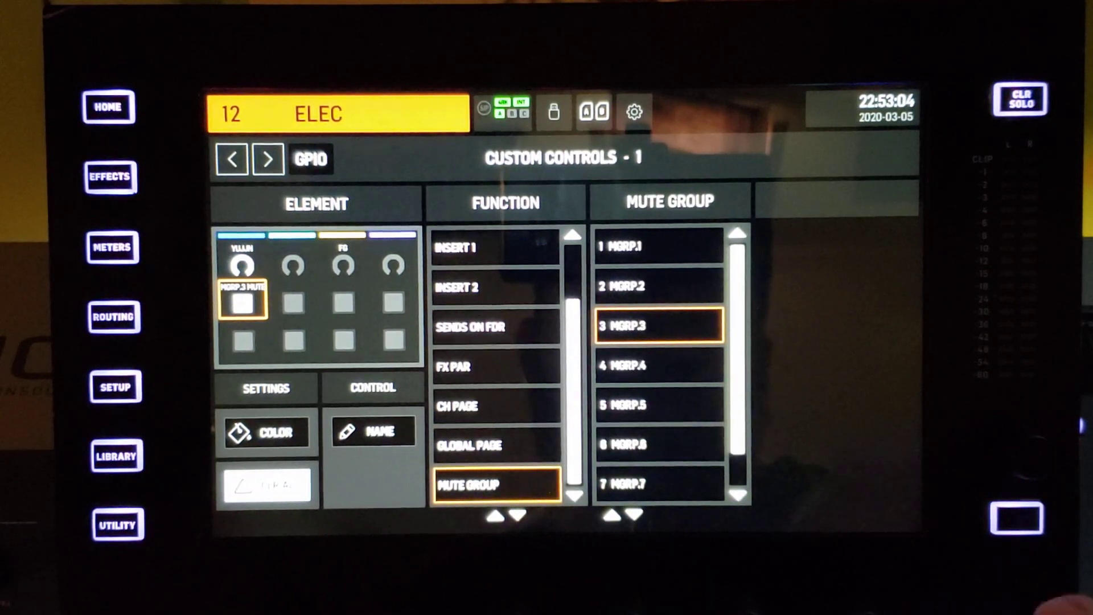